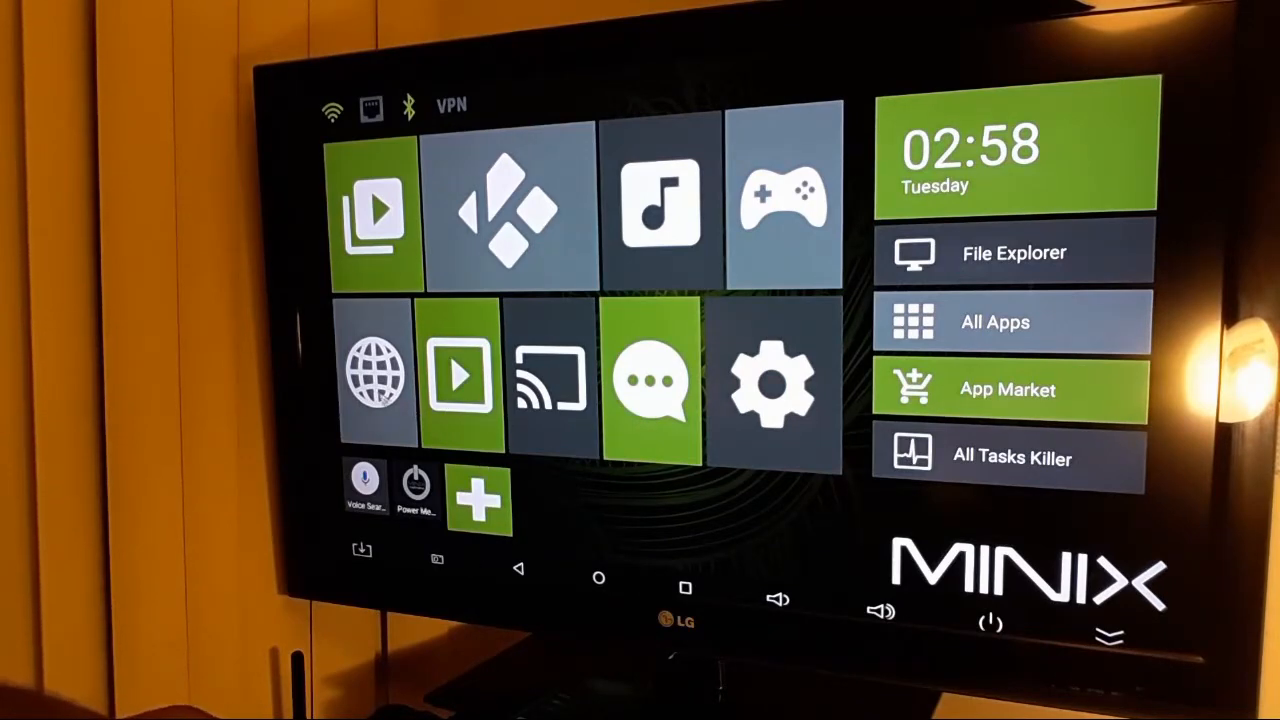
mouse_move(810, 272)
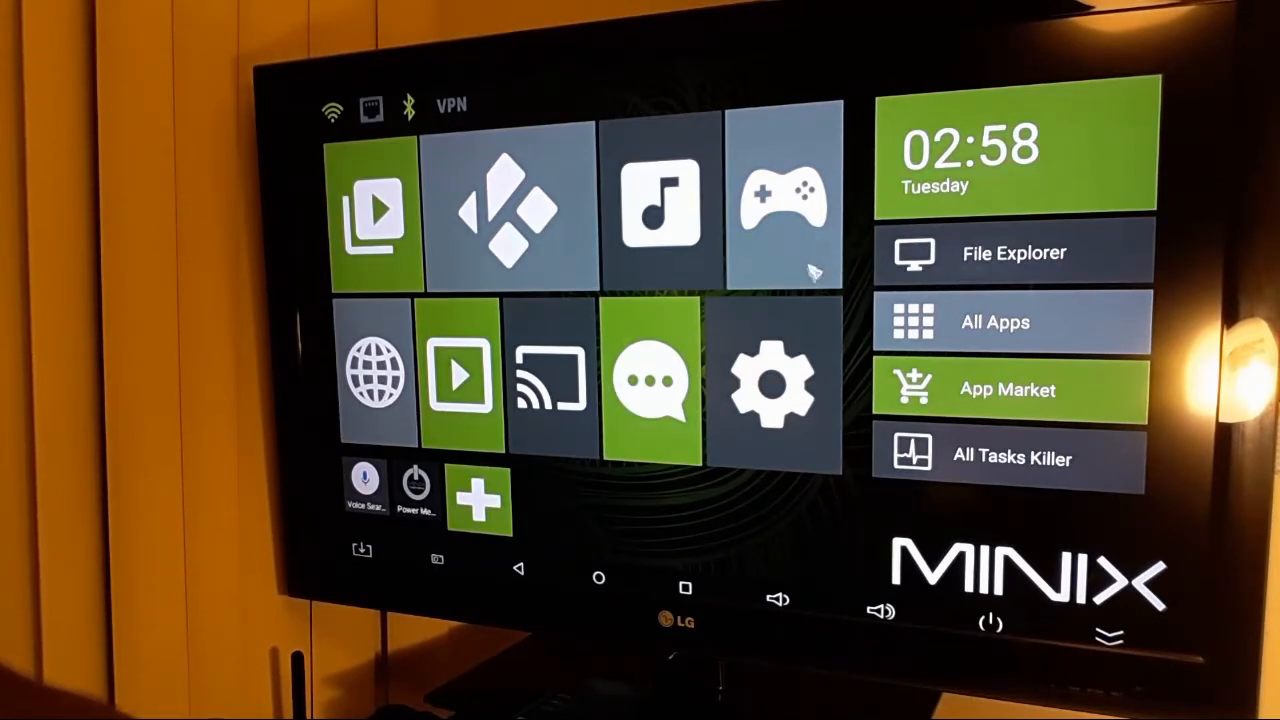
mouse_move(824, 236)
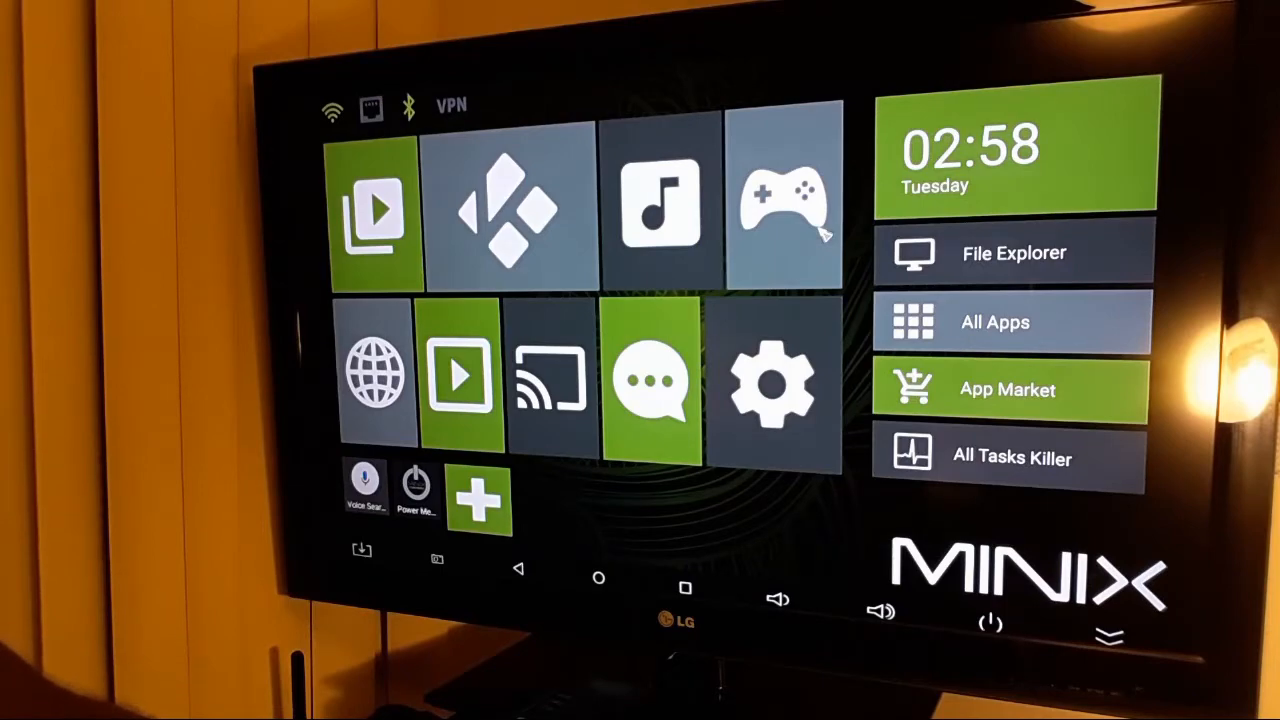
Step: Browse the full app list, then return home with MINIX METRO chosen just once
left_click(784, 204)
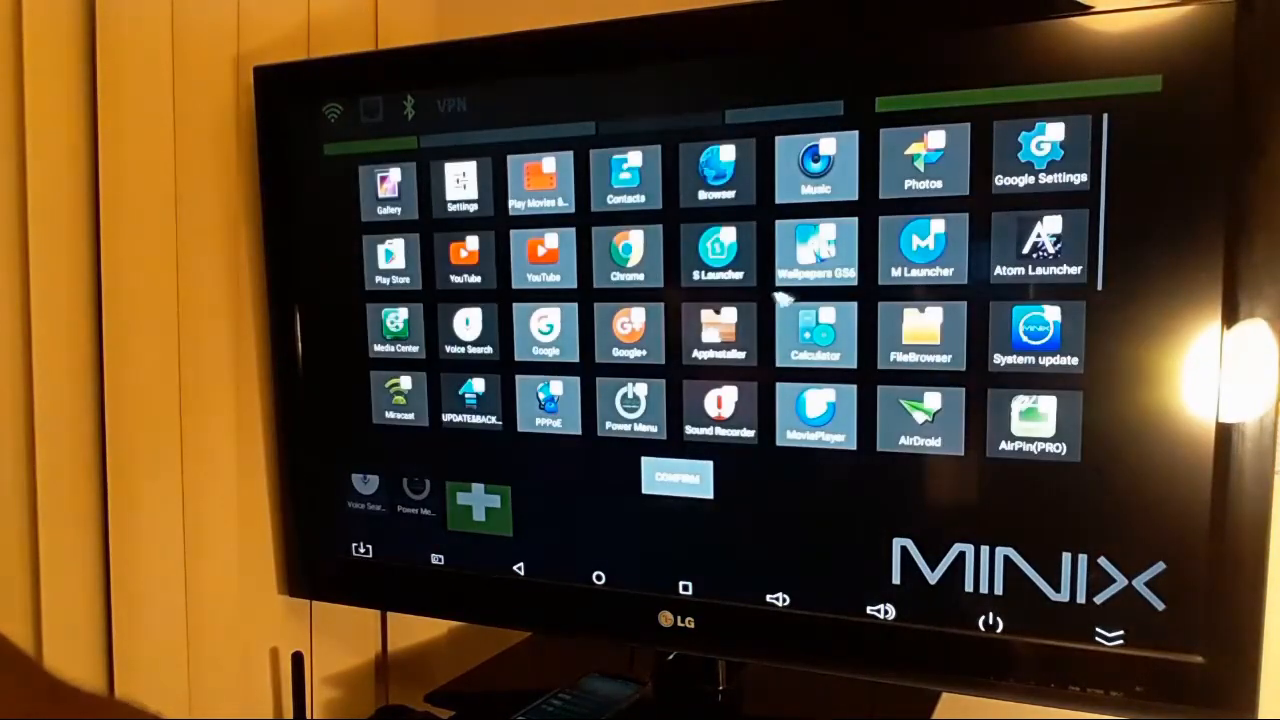
left_click(676, 478)
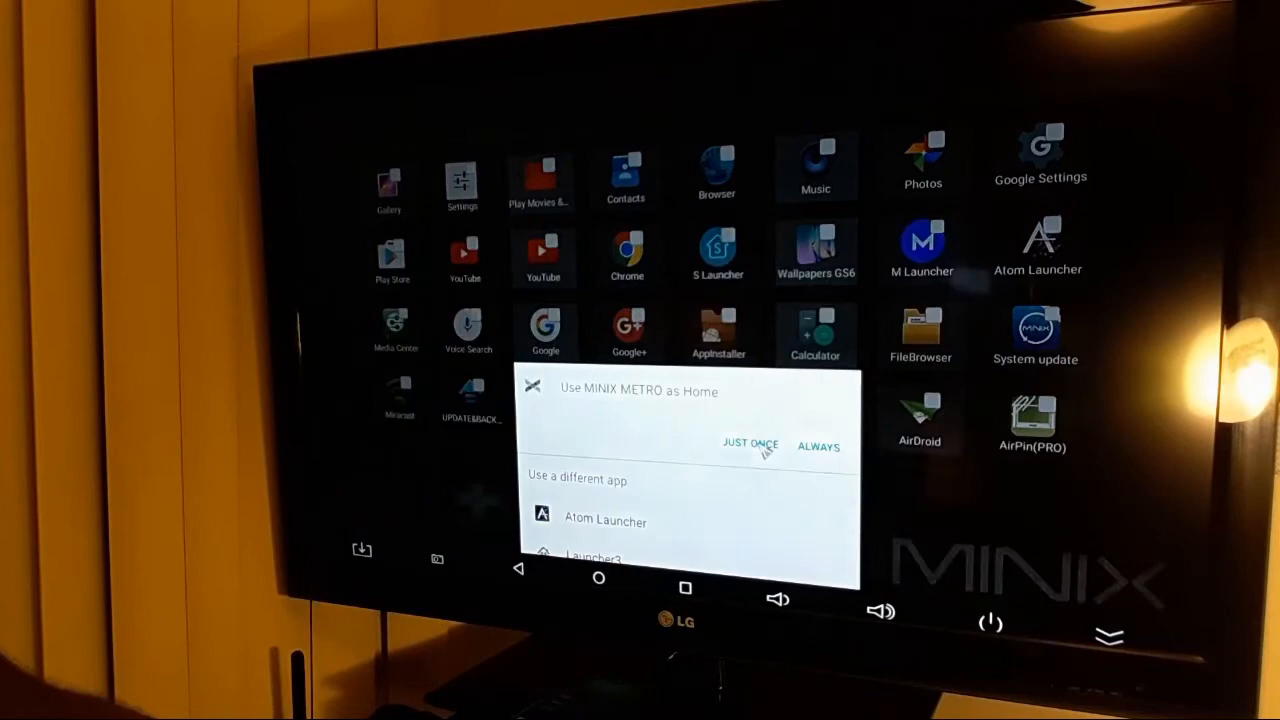
left_click(750, 444)
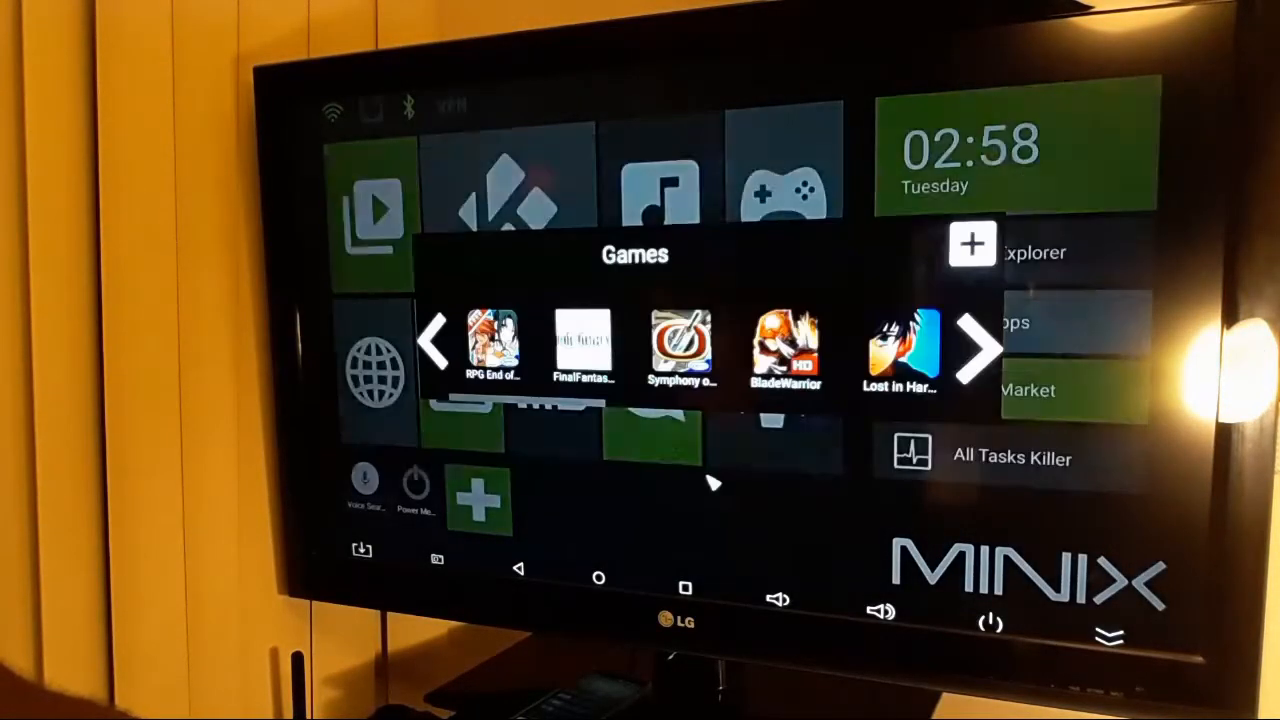
mouse_move(560, 492)
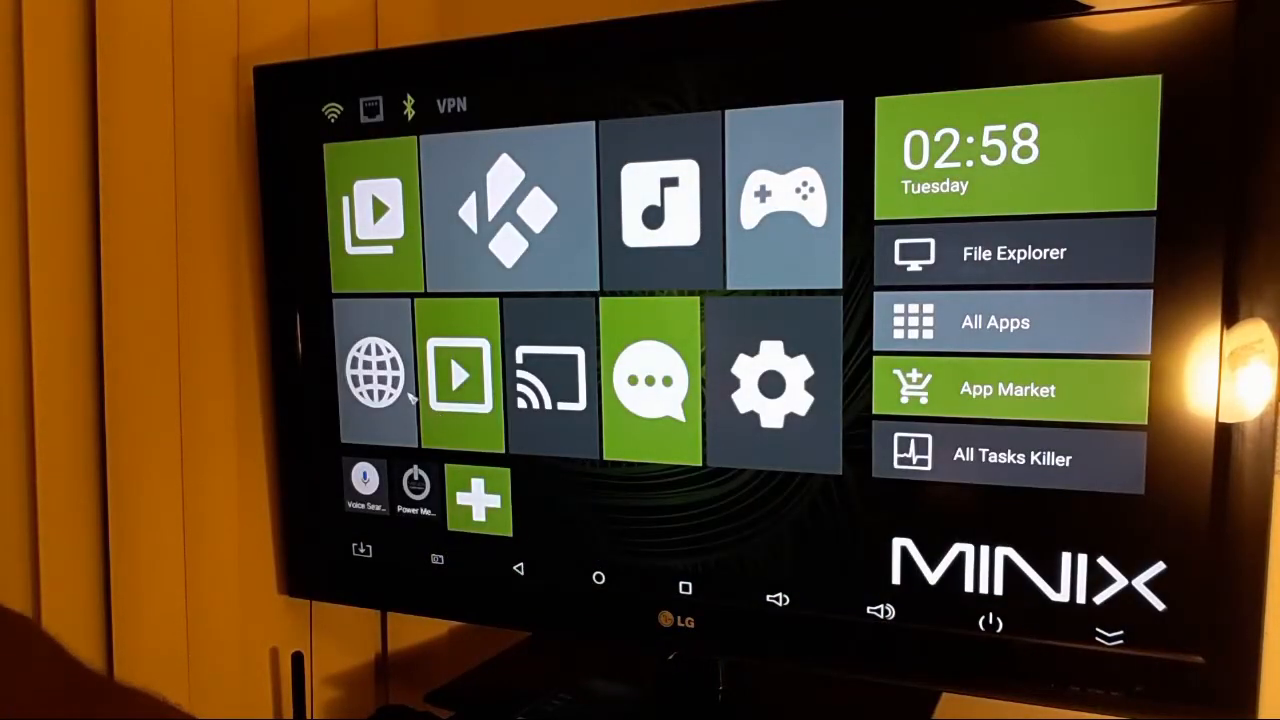
Step: Launch Google Play from the Internet group of apps
left_click(374, 376)
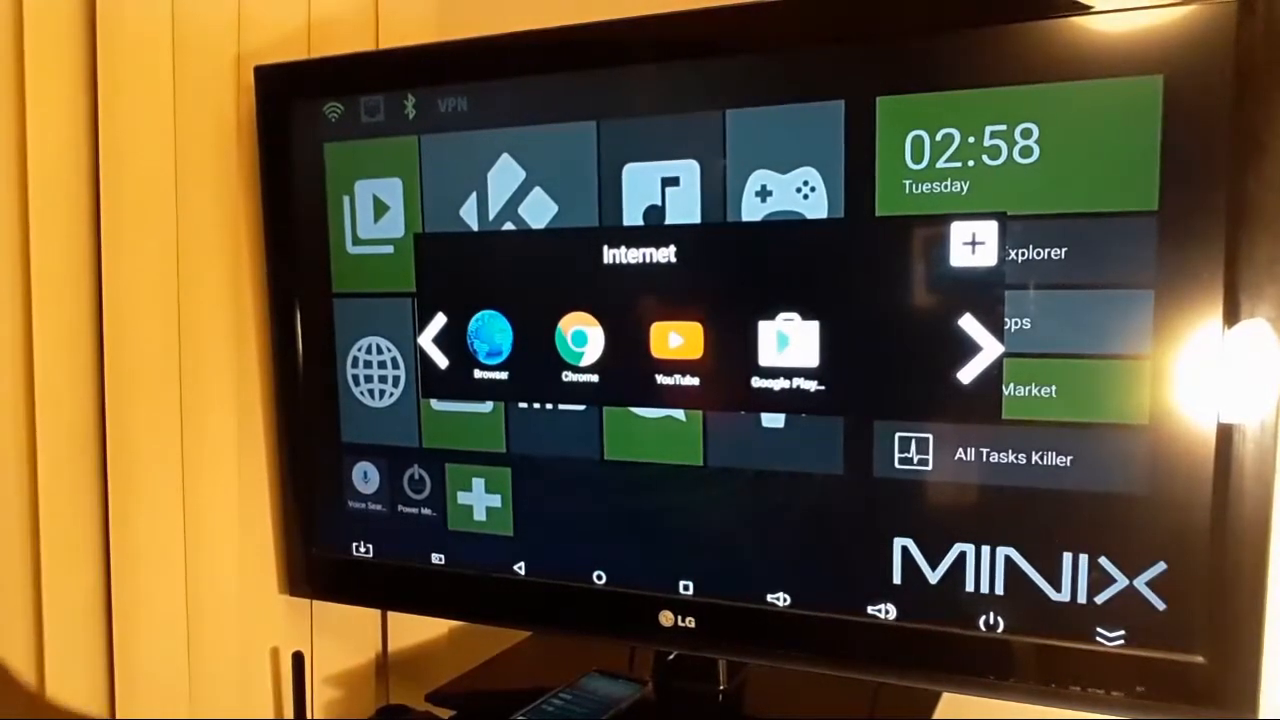
left_click(788, 344)
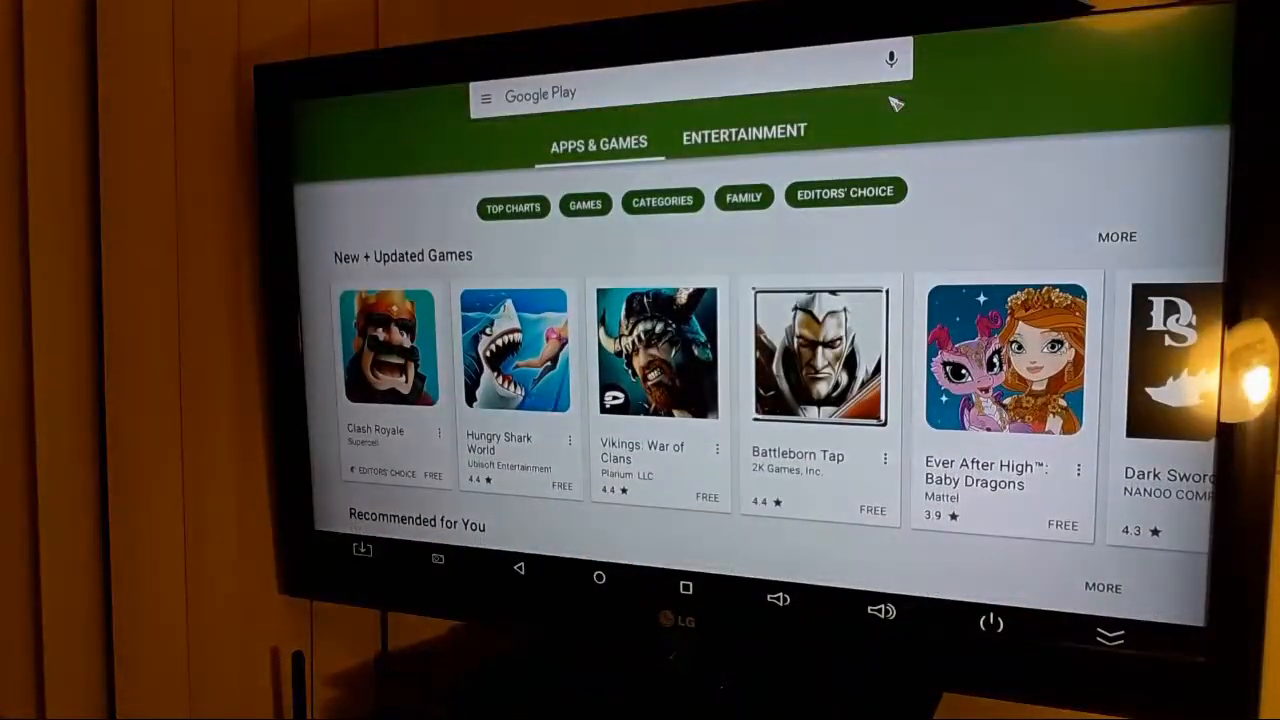
scroll("down", 3)
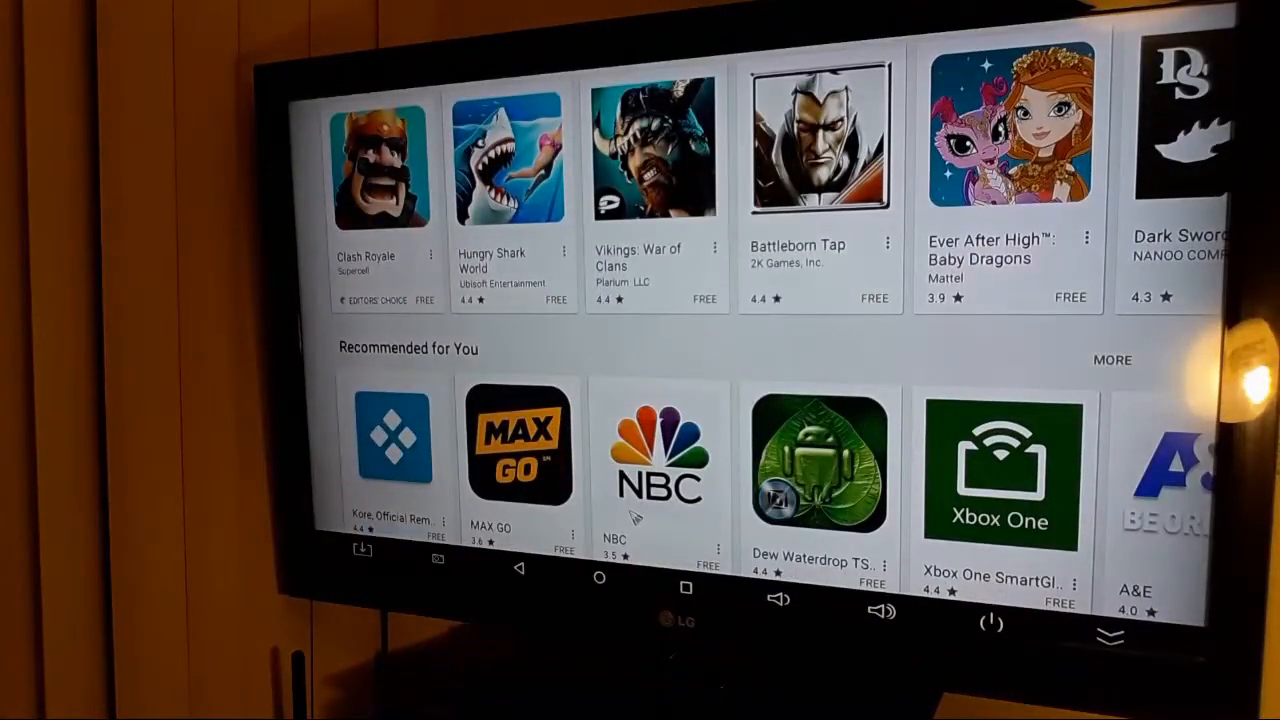
scroll("down", 3)
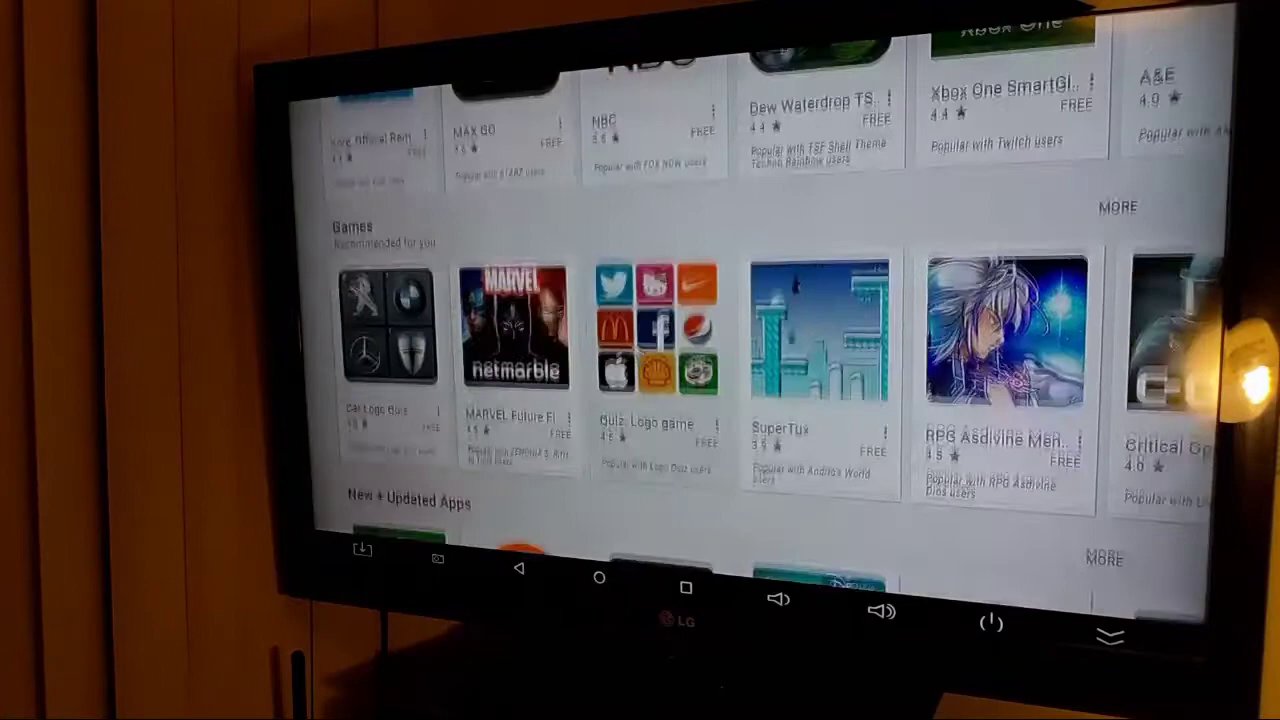
scroll("down", 3)
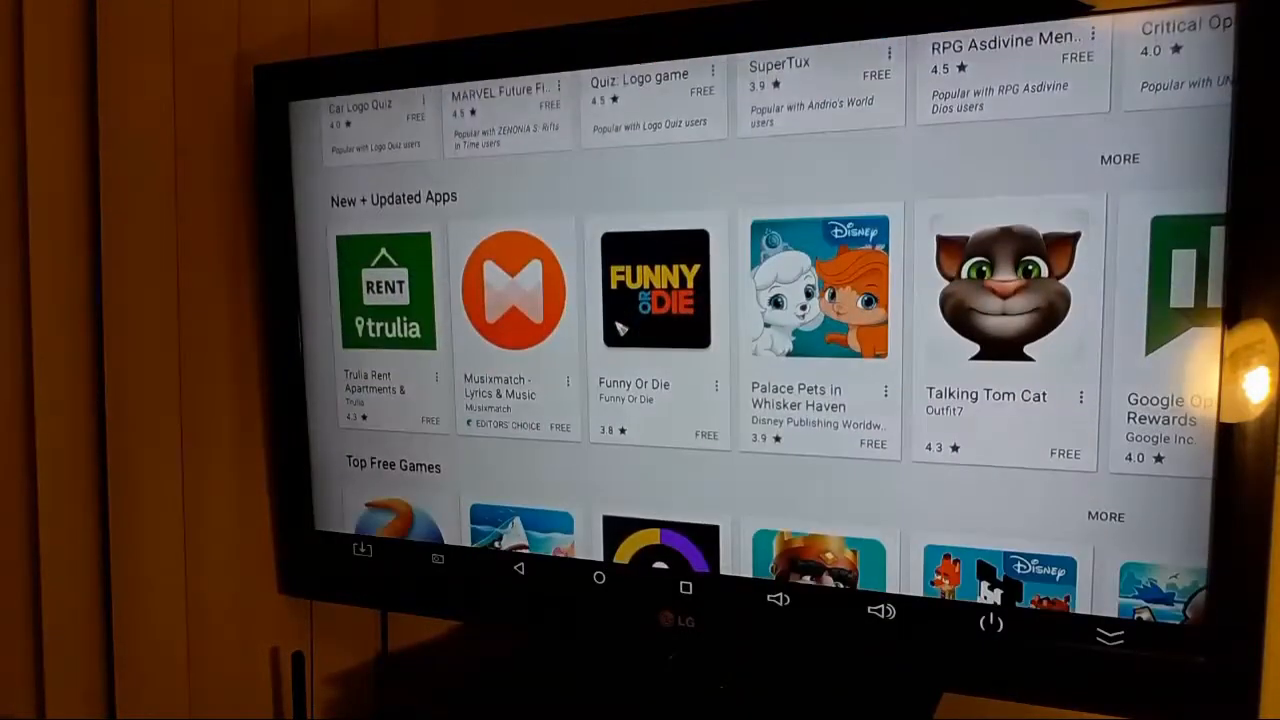
scroll("down", 3)
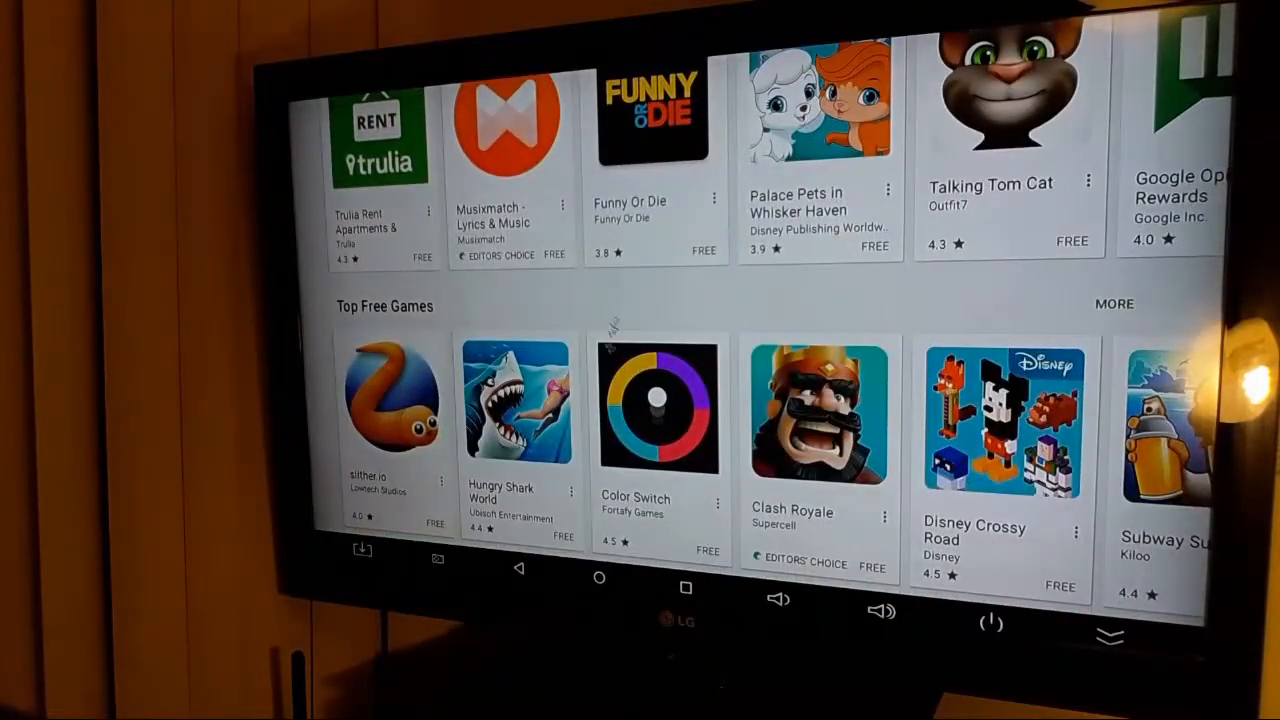
scroll("down", 3)
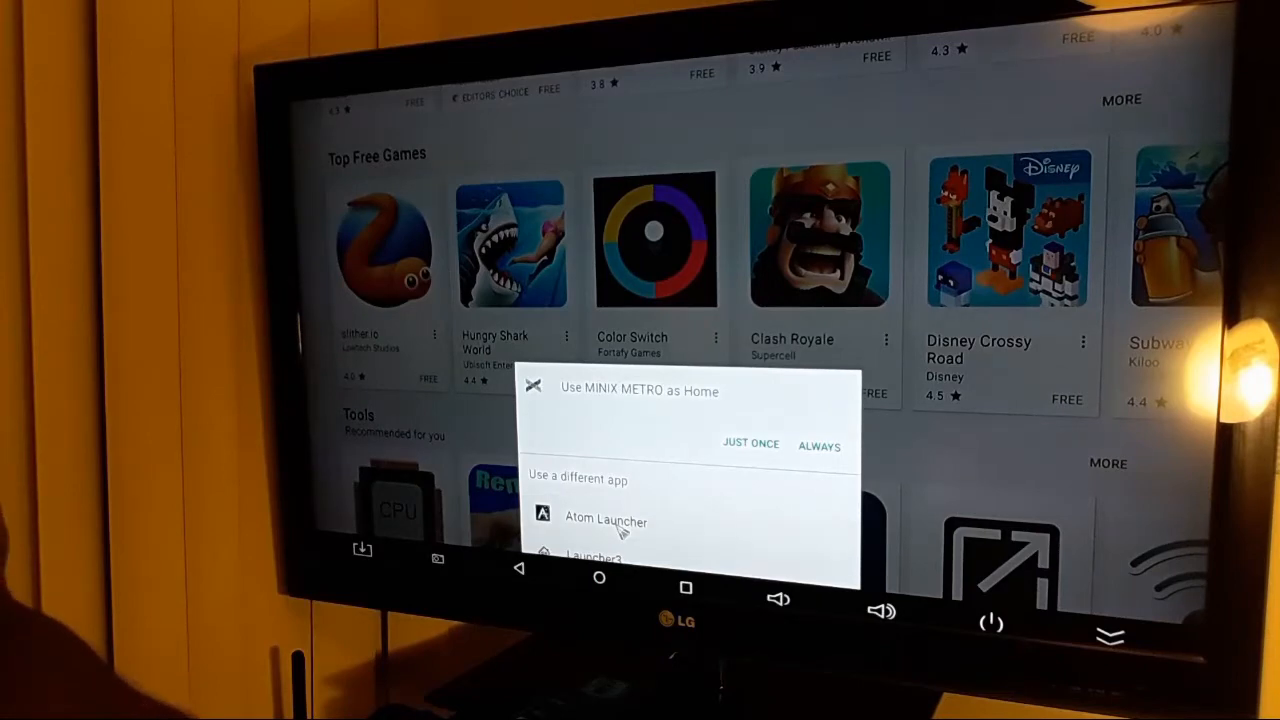
Step: Choose MINIX METRO as home just once, restoring its tile home screen
left_click(606, 520)
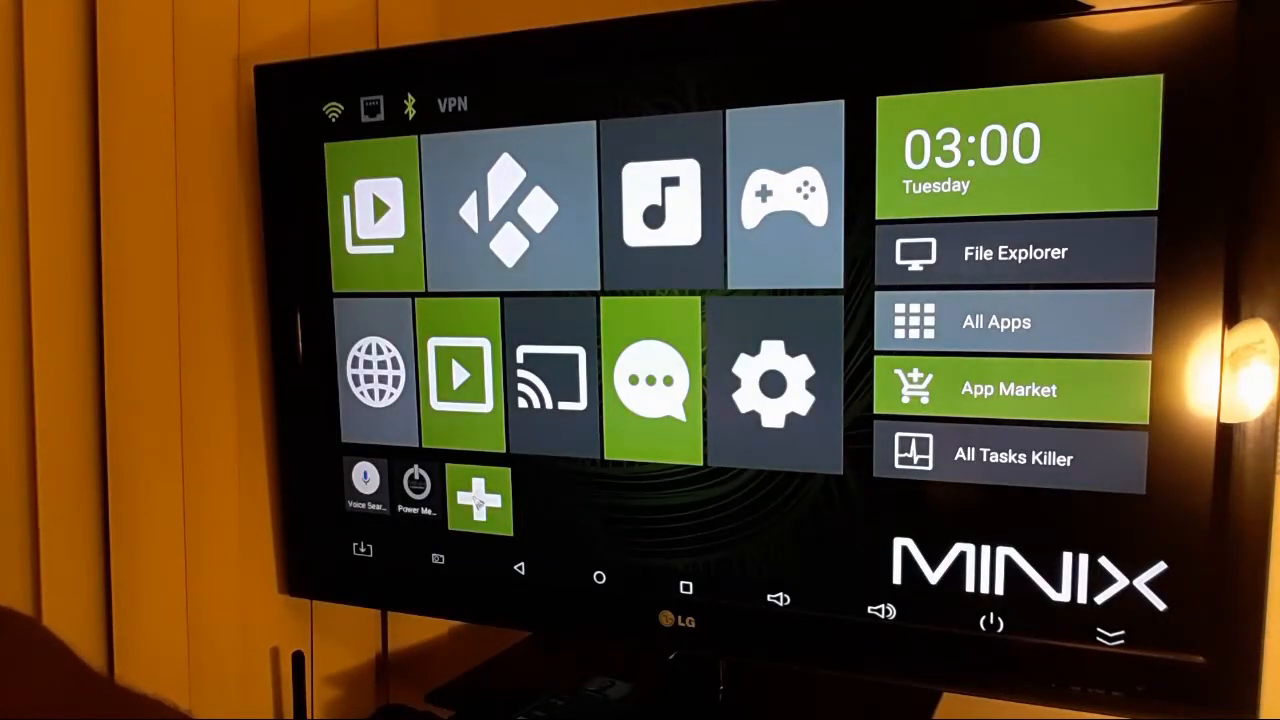
Step: Start M Launcher from the full app list, replacing the tiles with its icon home screen
left_click(996, 320)
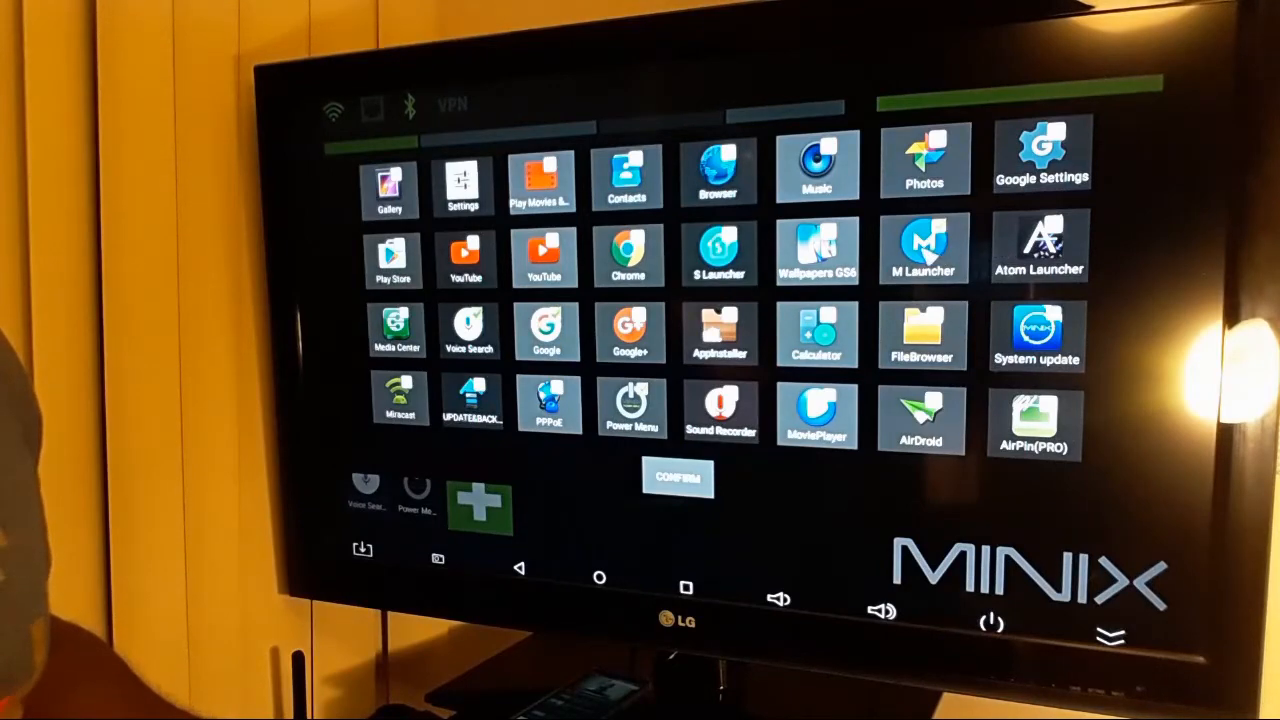
left_click(676, 476)
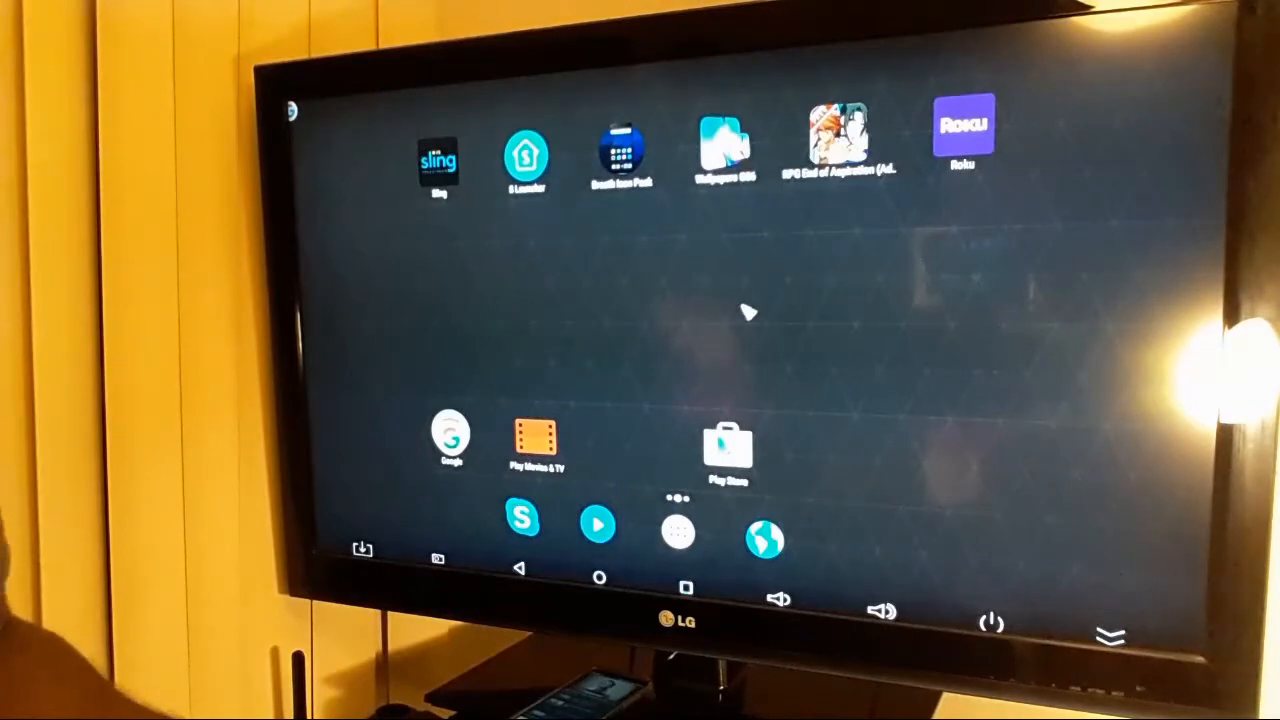
mouse_move(708, 330)
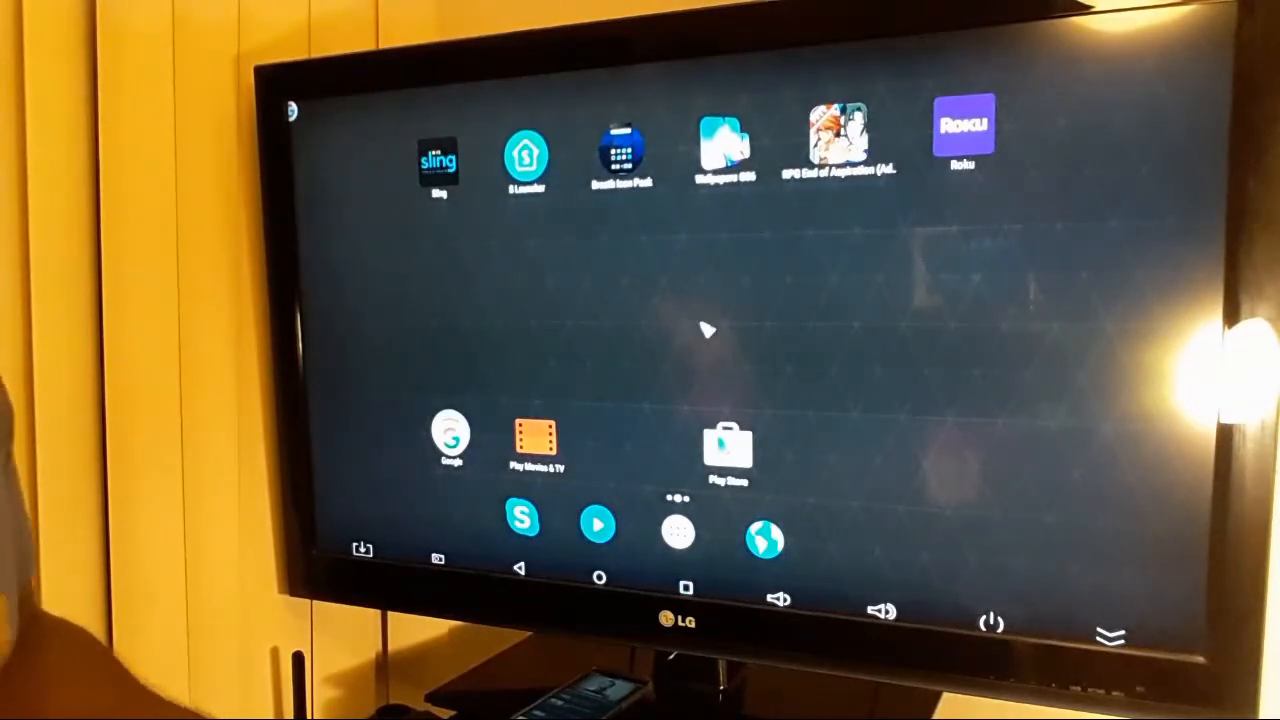